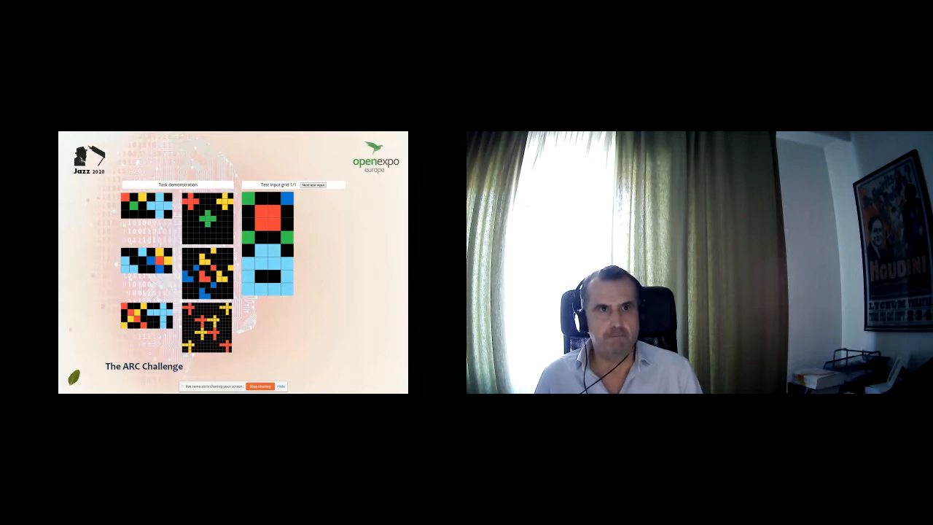
left_click(313, 185)
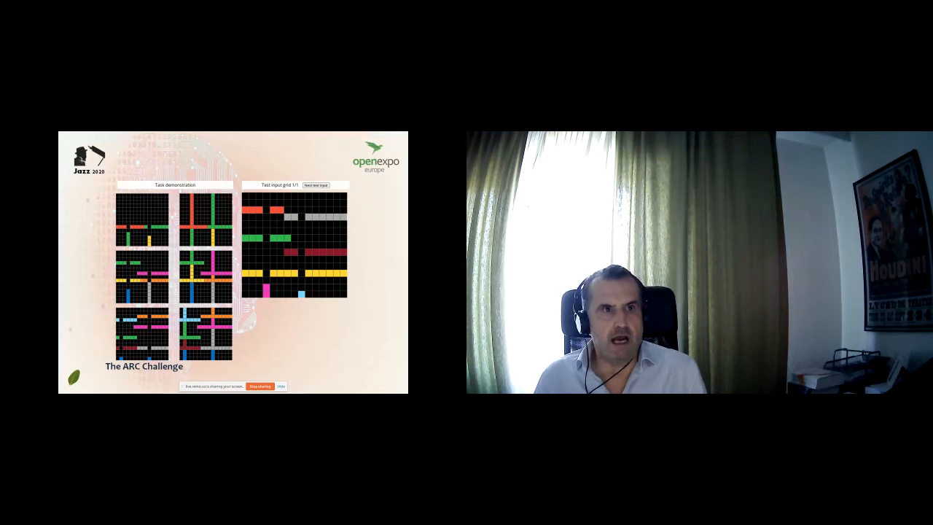
left_click(317, 186)
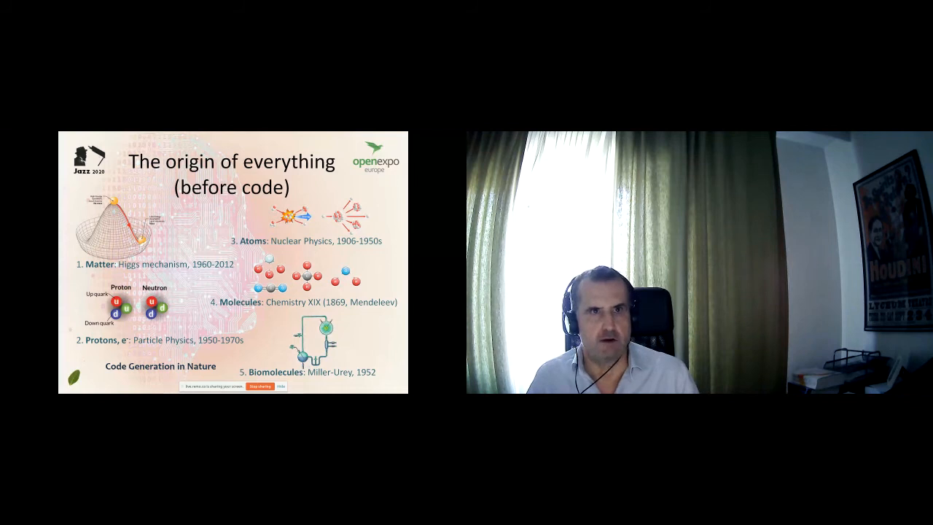
key("Right")
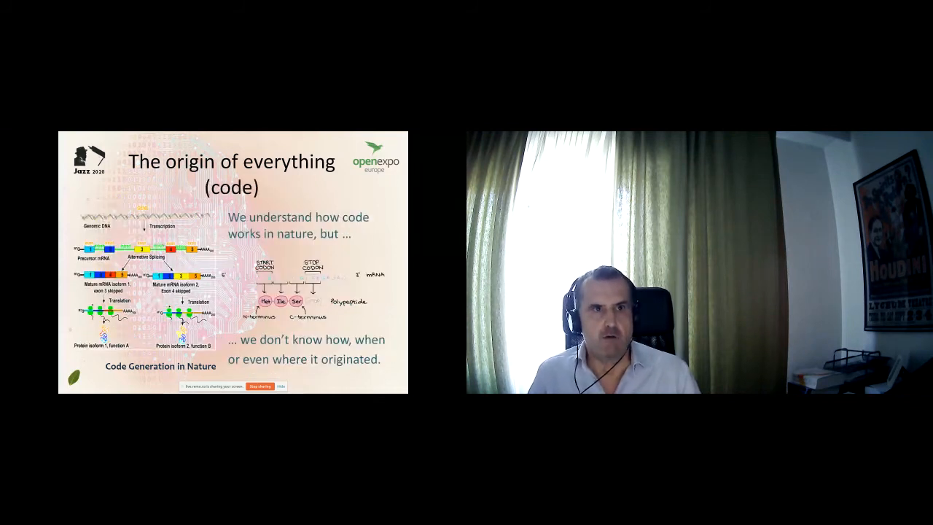